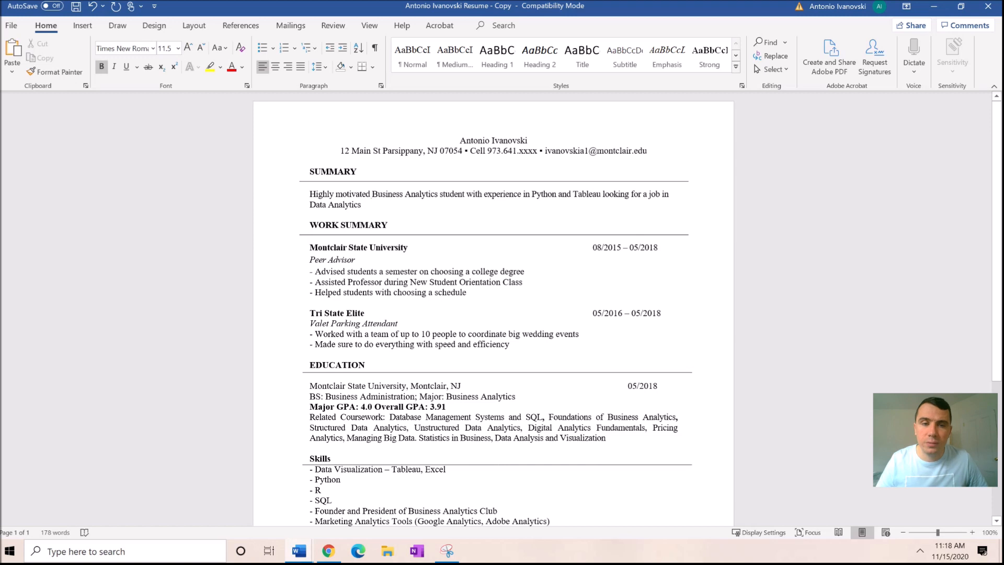
Step: Place the revised resume beside the original, the fuller one showing GPA 3.0 instead of 3.91
left_click(310, 238)
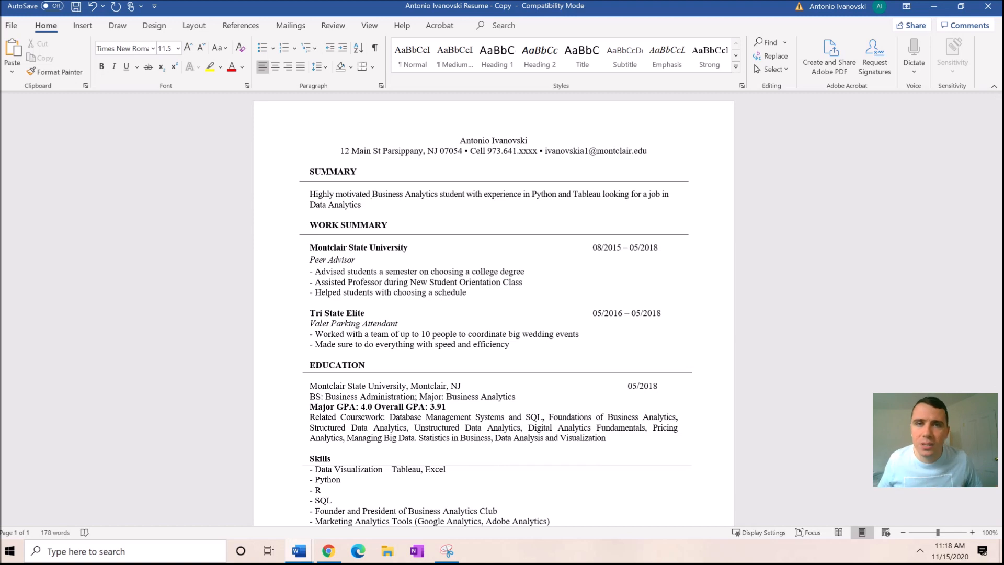
left_click(360, 204)
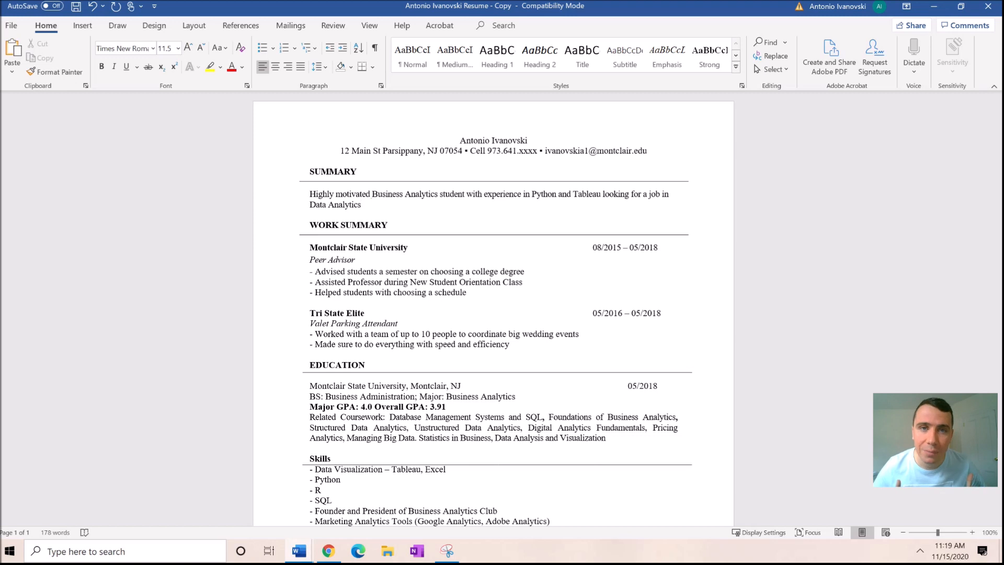
left_click(361, 203)
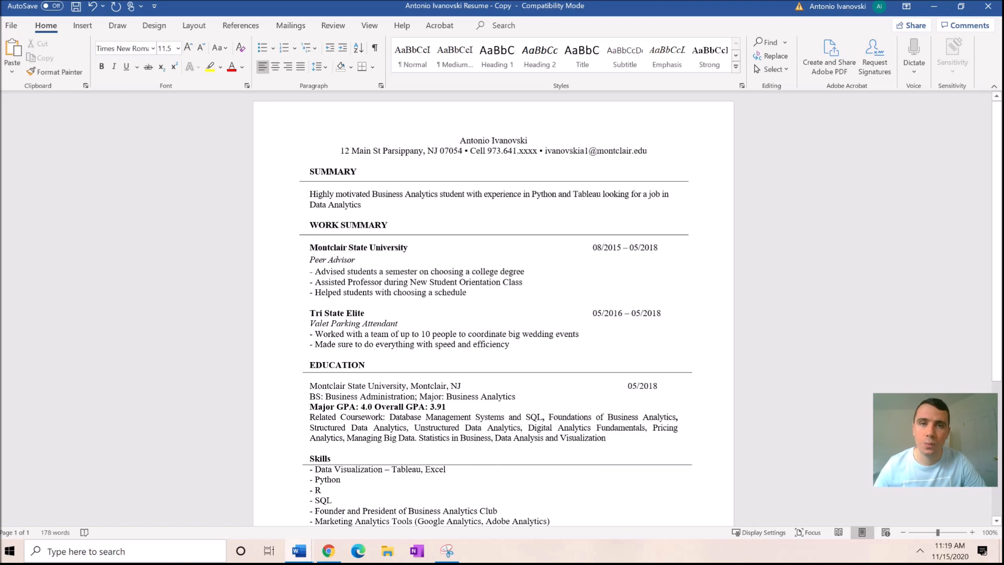
left_click_drag(310, 170, 362, 204)
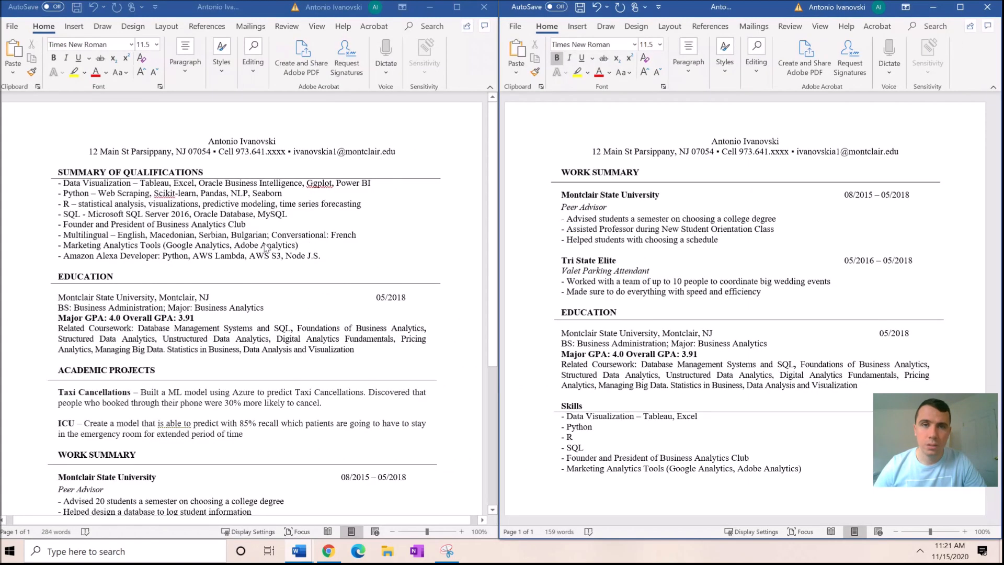
type("0")
key("enter")
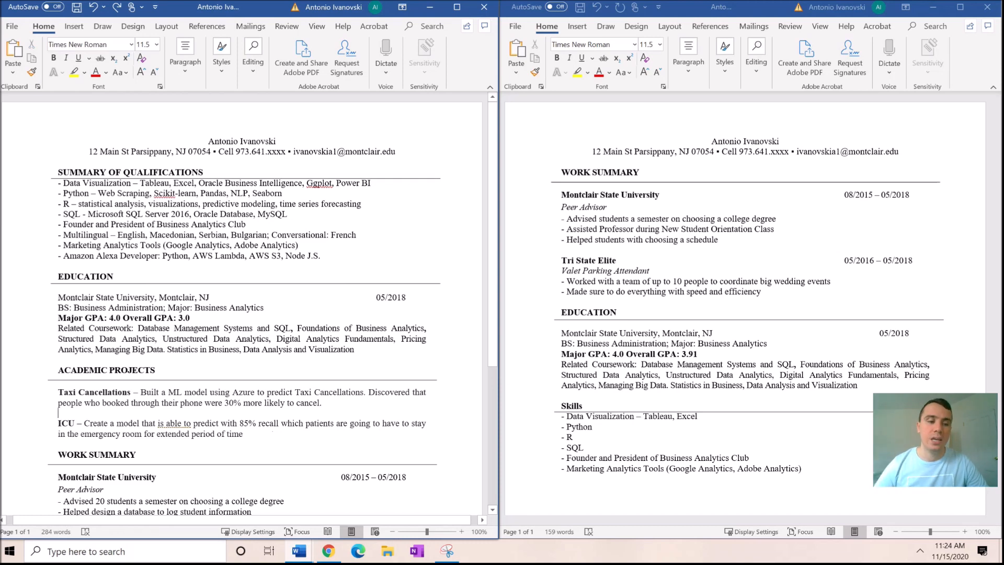
left_click_drag(58, 402, 244, 433)
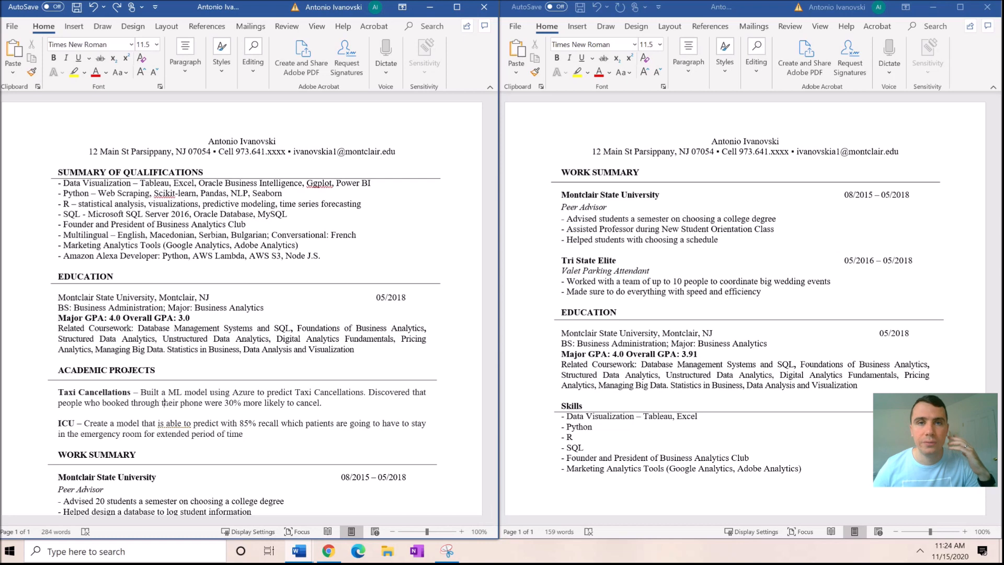
scroll("down", 3)
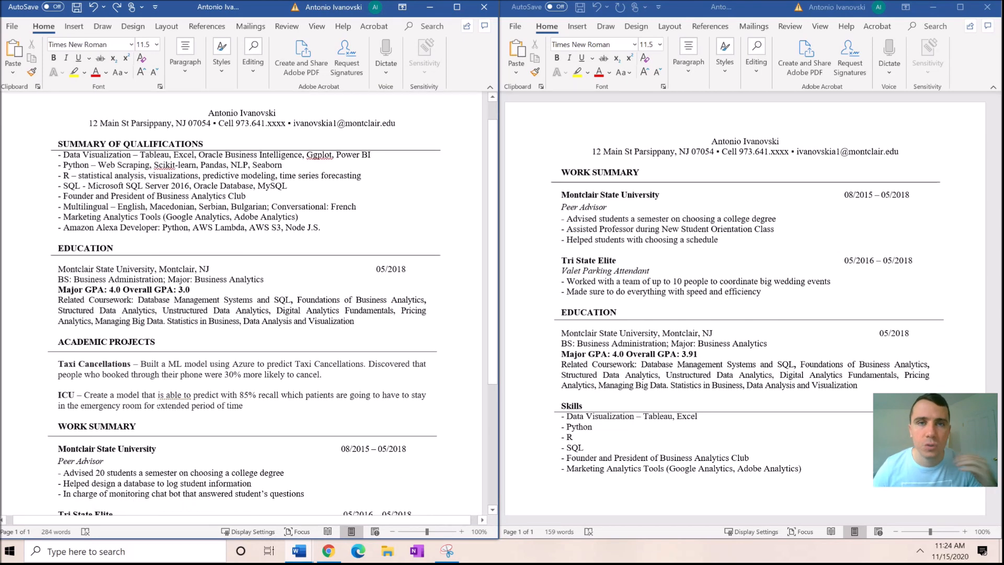
scroll("down", 3)
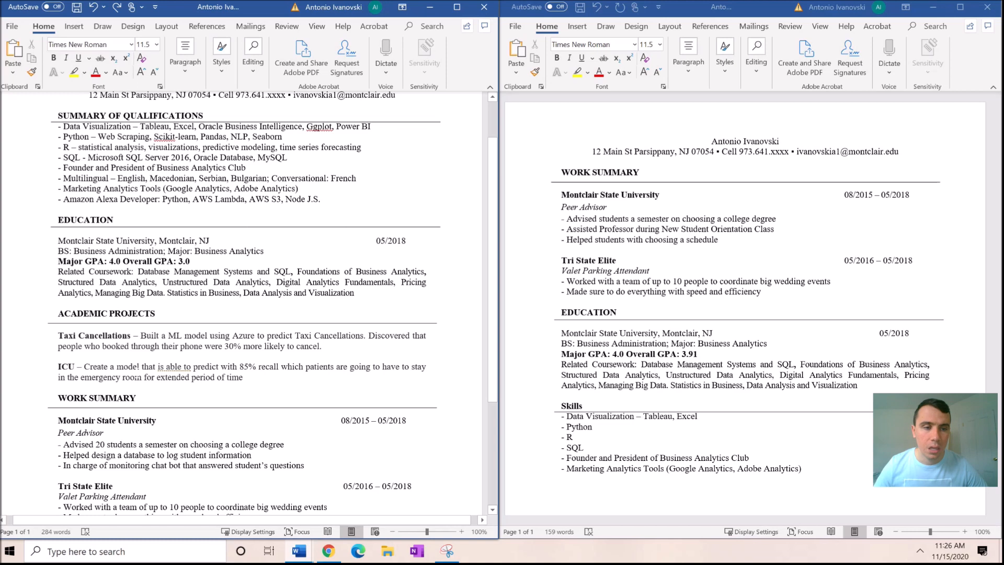
scroll("down", 3)
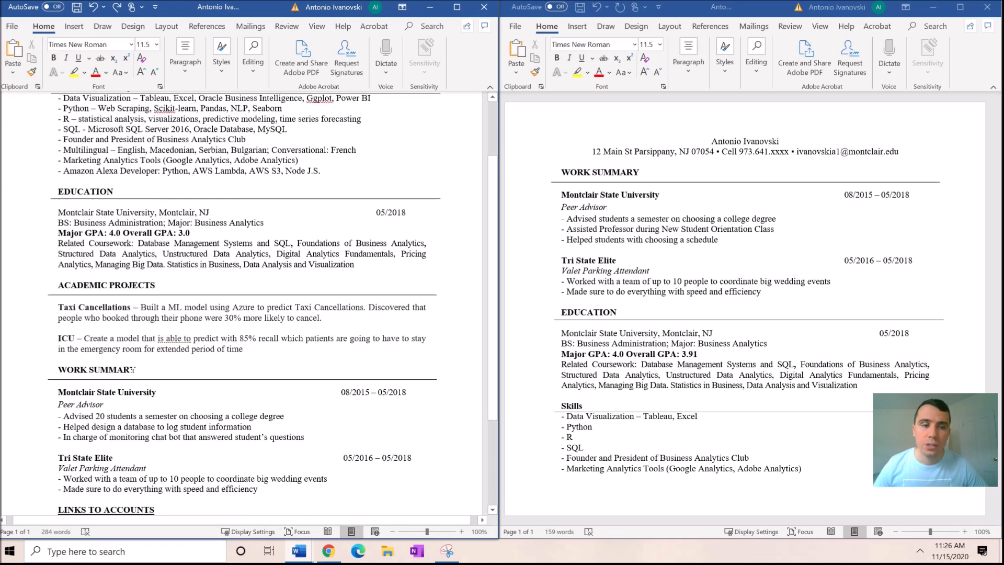
scroll("down", 3)
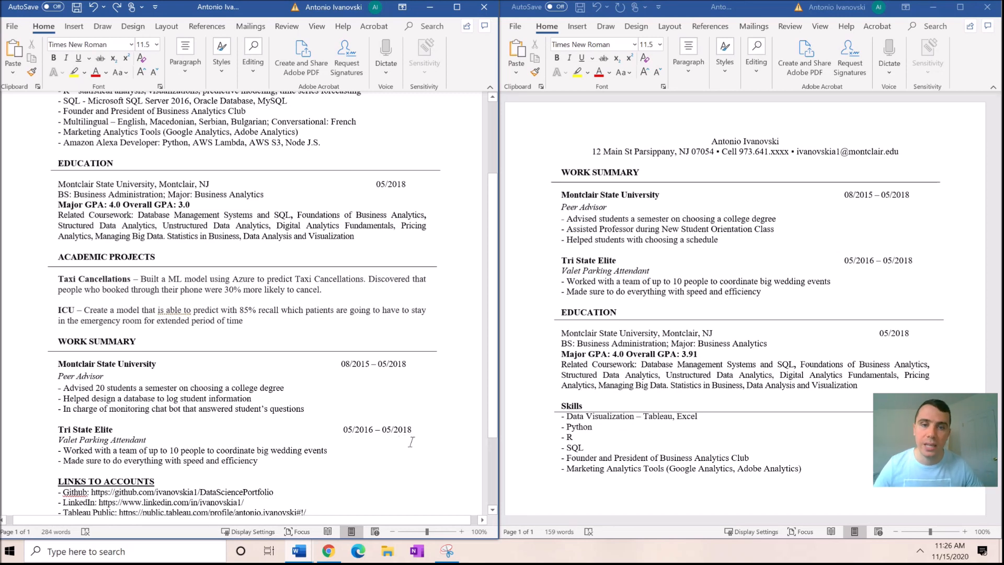
scroll("down", 3)
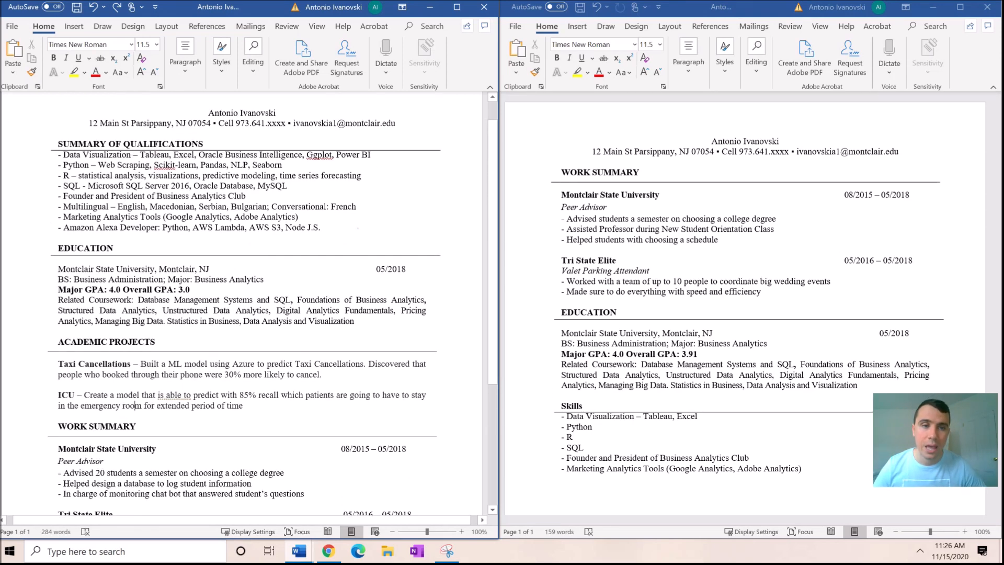
scroll("down", 3)
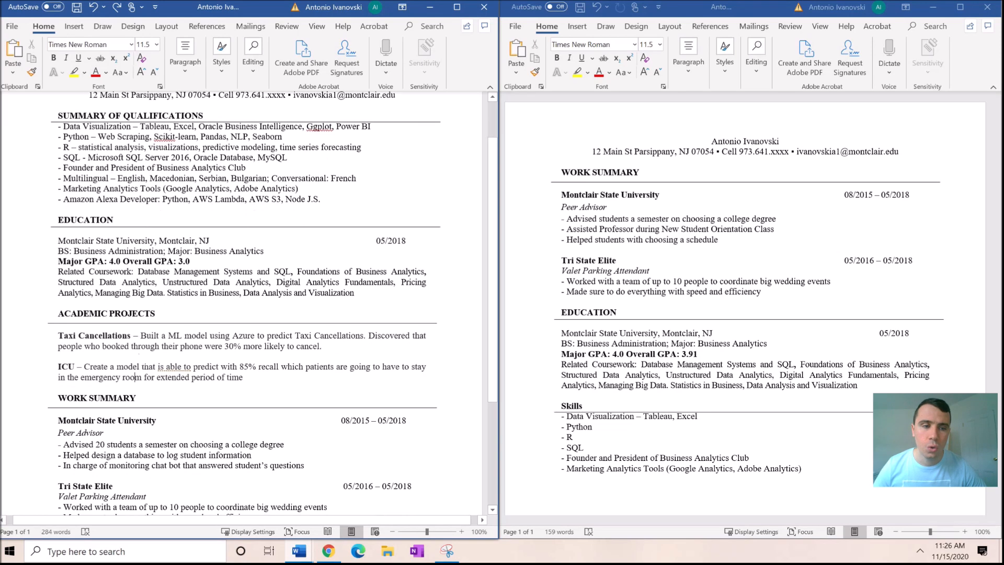
scroll("down", 3)
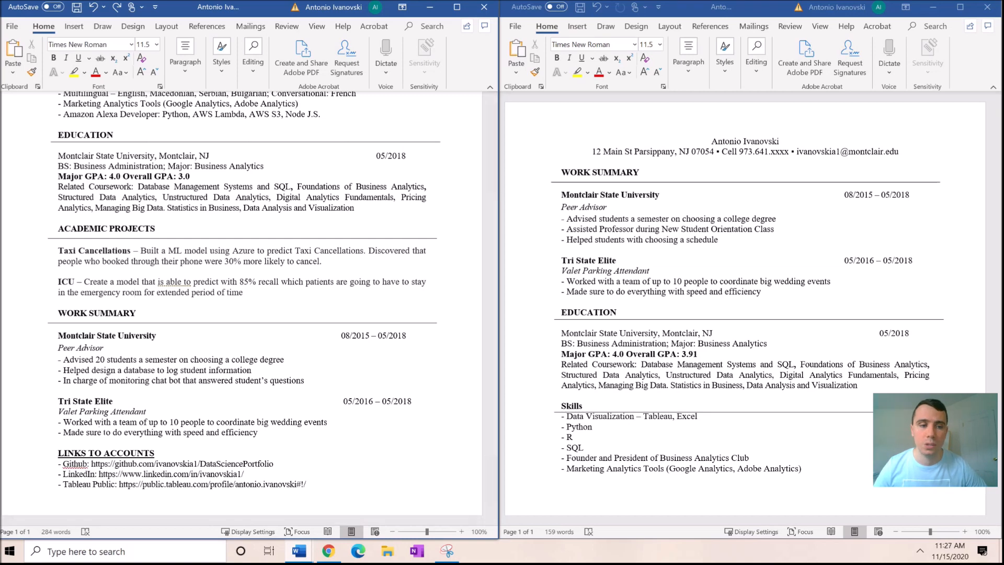
scroll("down", 3)
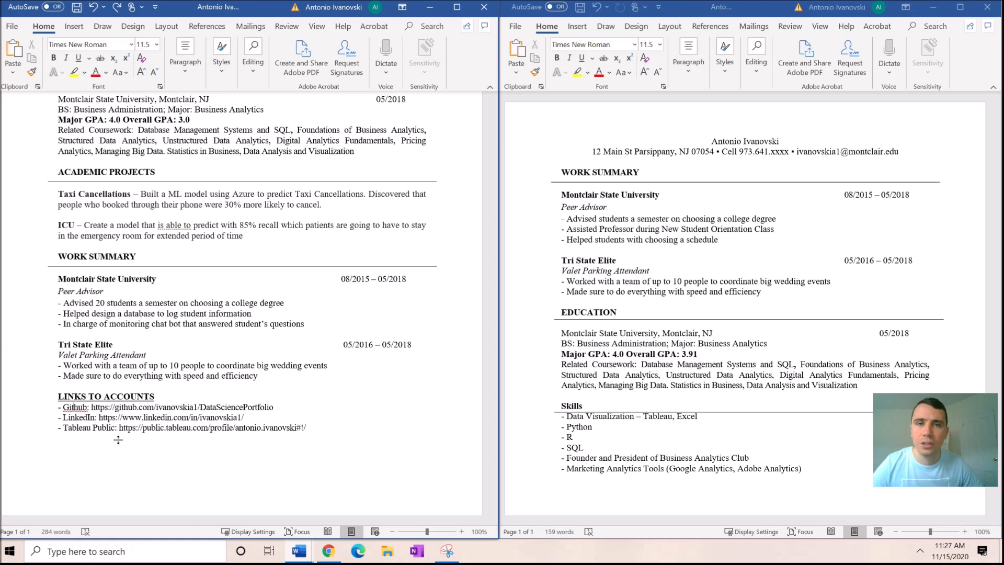
mouse_move(431, 418)
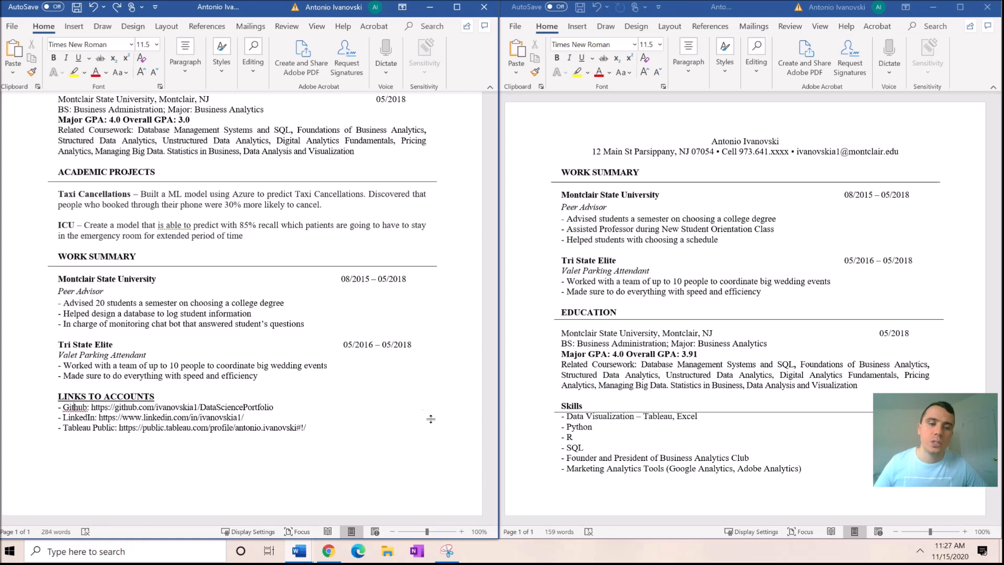